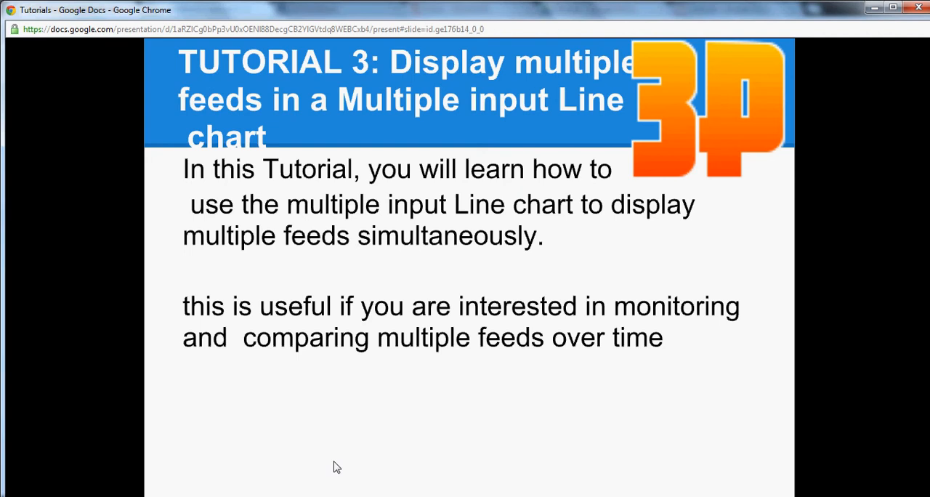
pyautogui.moveTo(282, 479)
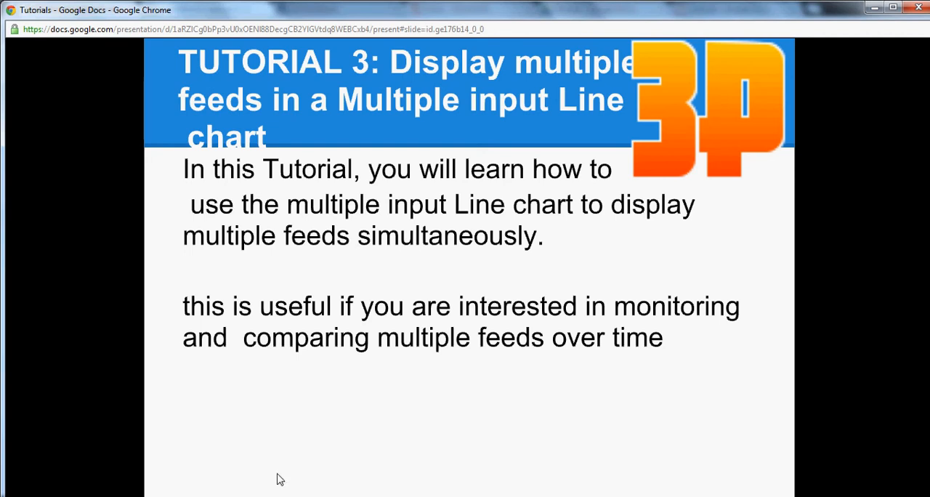
pyautogui.moveTo(282, 478)
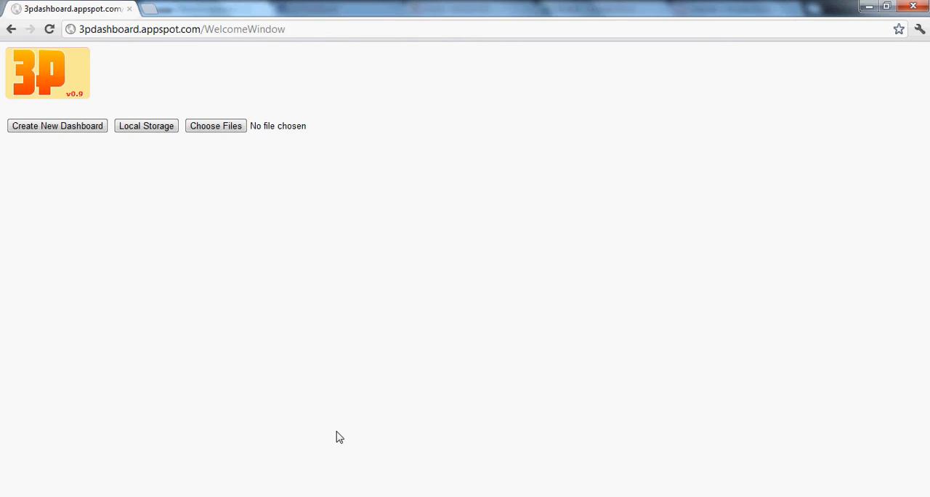
pyautogui.moveTo(177, 196)
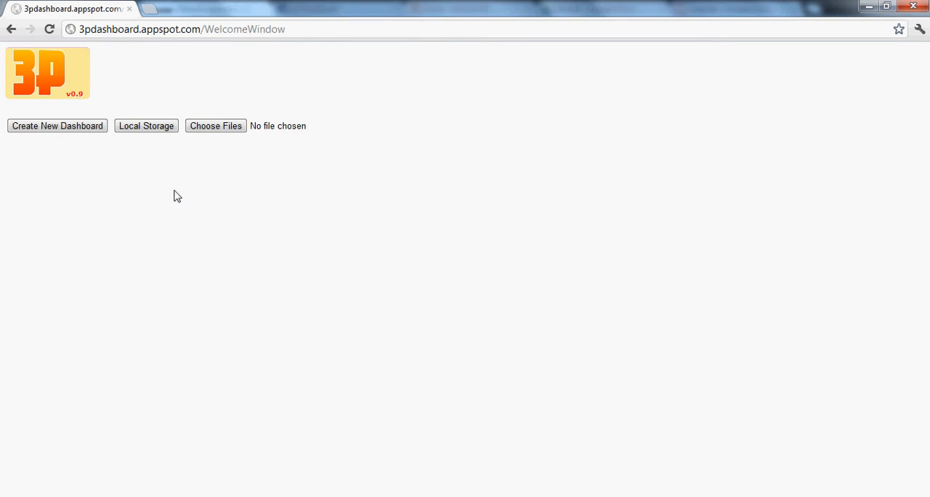
# Load Tutorial3 from Local Storage, review its six feed subscriptions, then return to layout
pyautogui.click(146, 126)
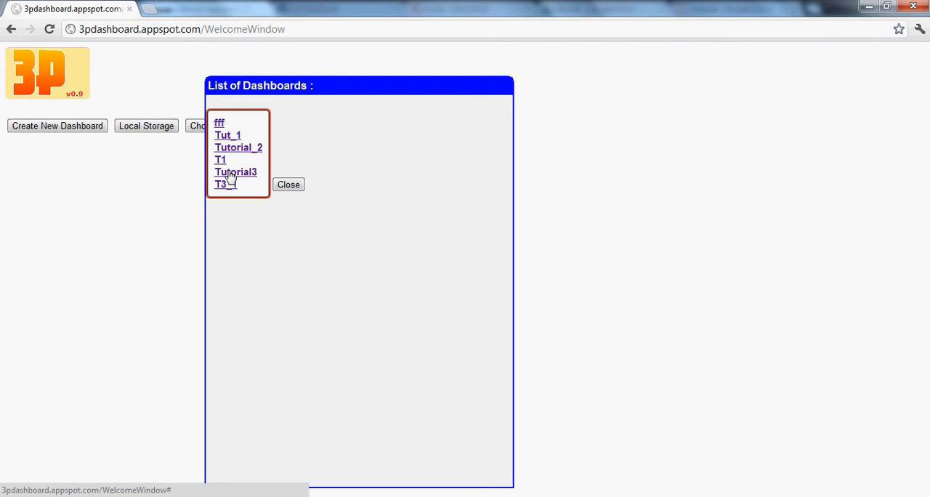
pyautogui.click(235, 172)
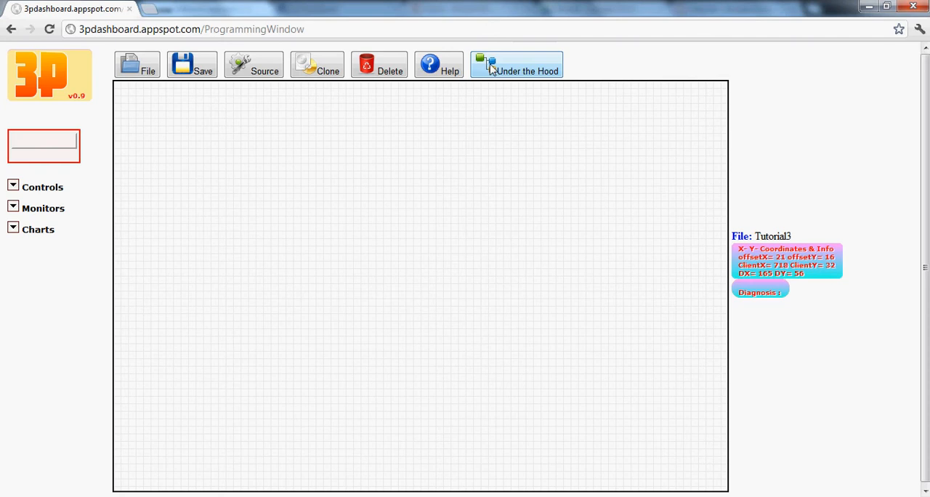
pyautogui.click(515, 64)
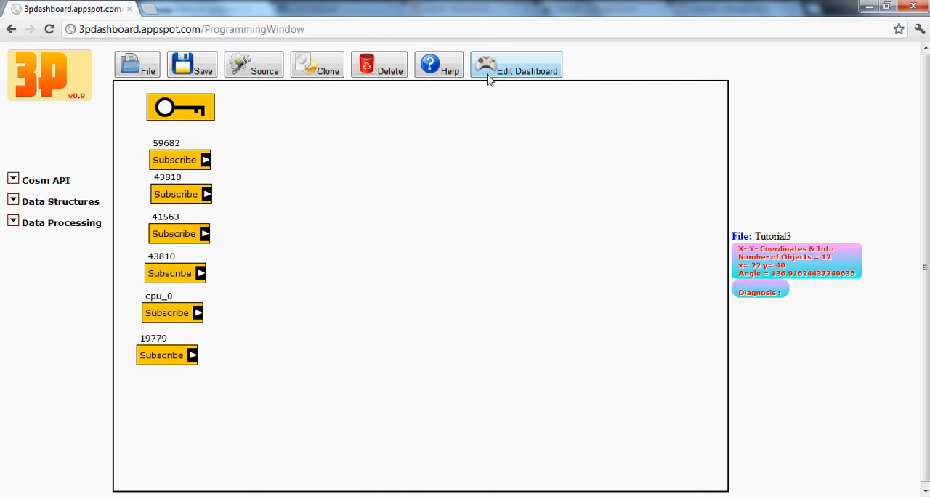
pyautogui.click(515, 64)
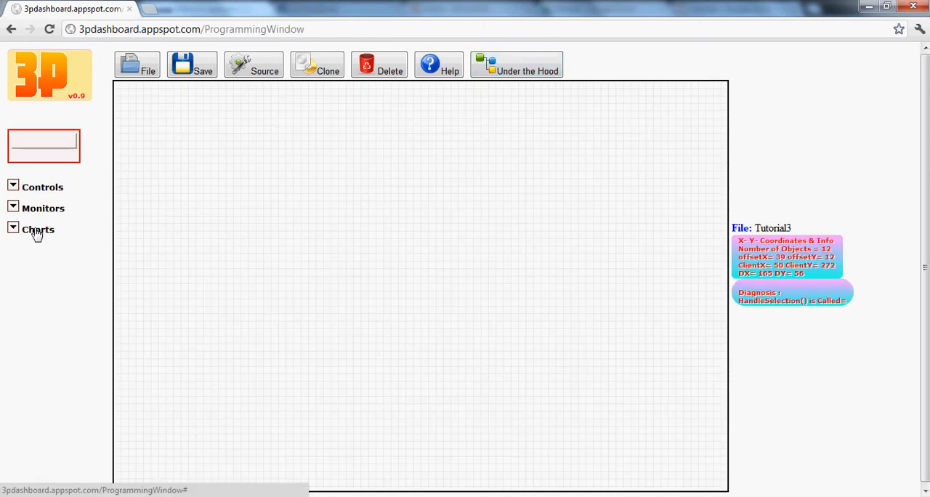
# Place a Multiple Input Line Chart at upper left and enlarge it to 508 by 337
pyautogui.click(38, 228)
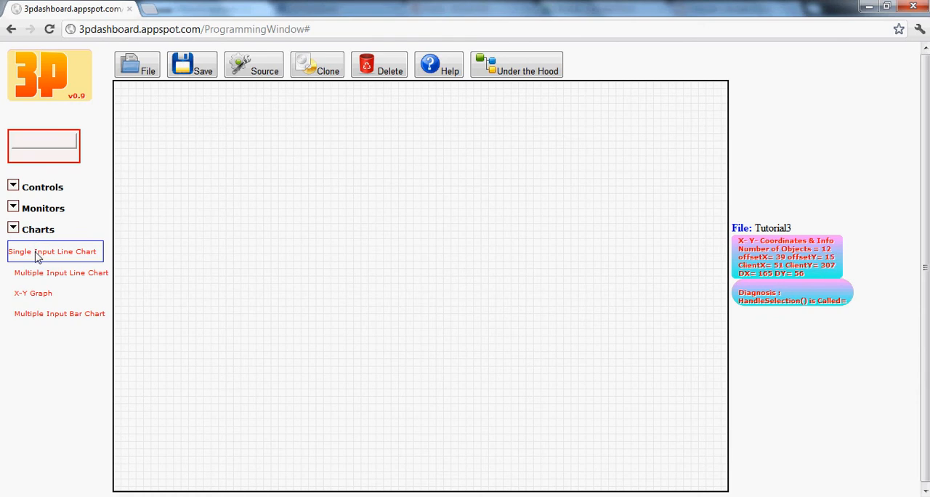
pyautogui.click(55, 271)
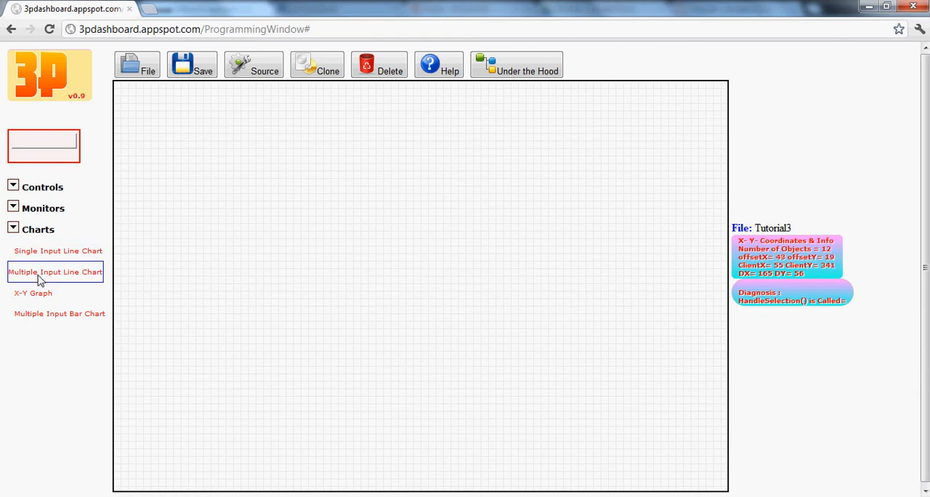
pyautogui.click(55, 271)
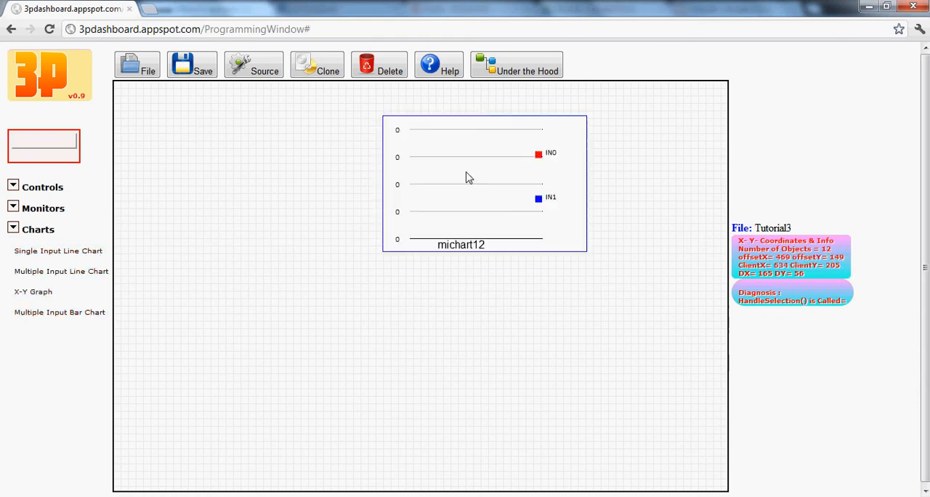
pyautogui.moveTo(469, 177); pyautogui.dragTo(336, 223)
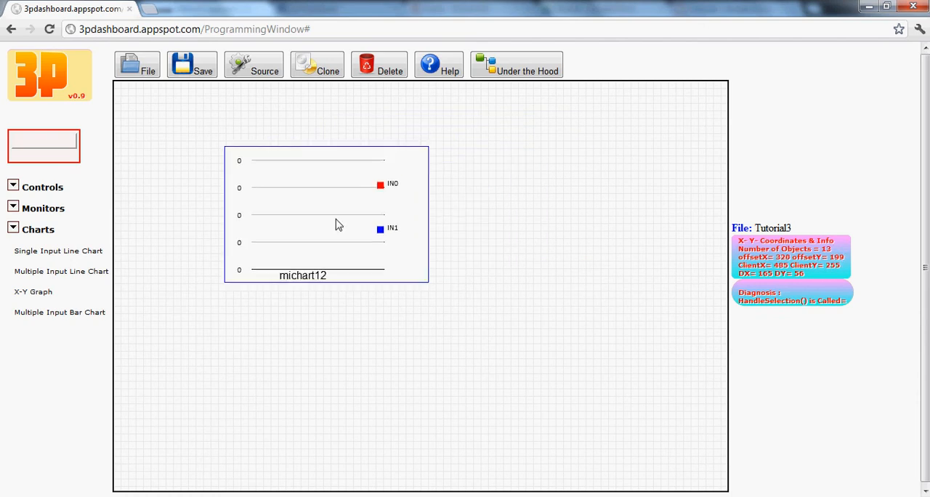
pyautogui.click(338, 223)
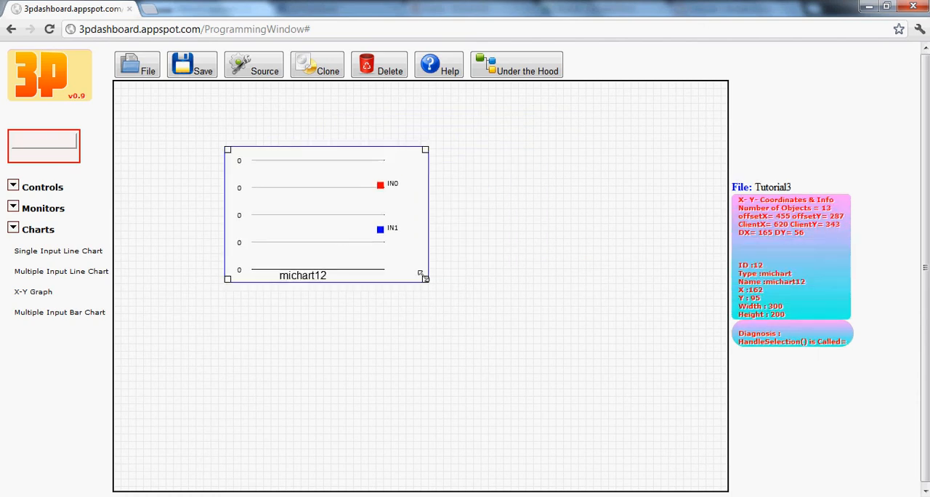
pyautogui.moveTo(423, 279); pyautogui.dragTo(572, 382)
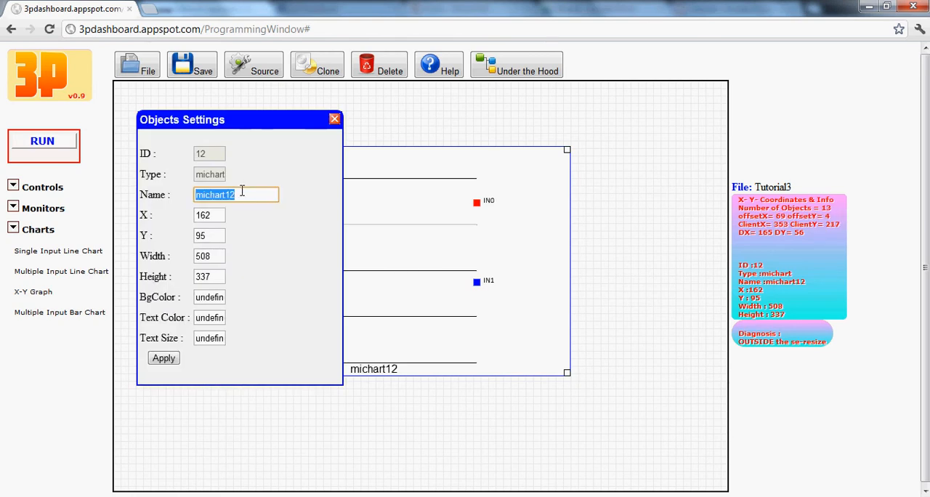
# Rename the chart to 'Tutorial 3'
pyautogui.write('T')
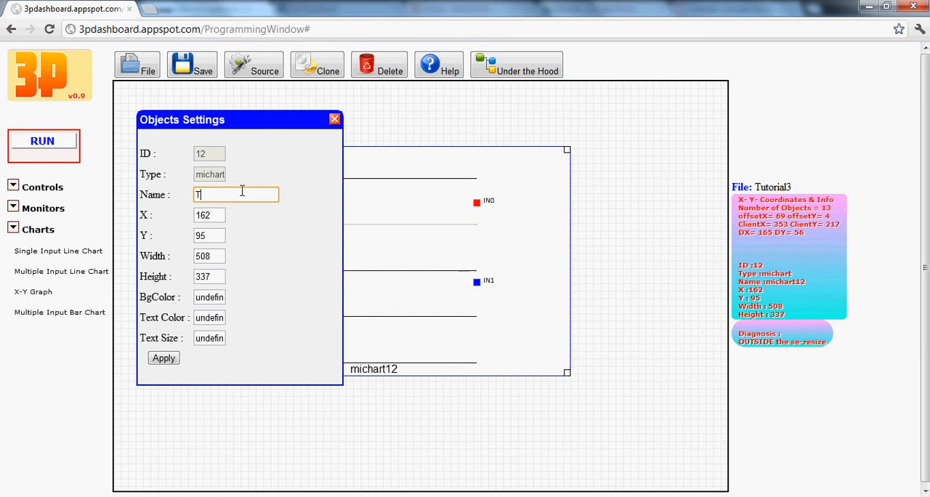
pyautogui.write('utoril')
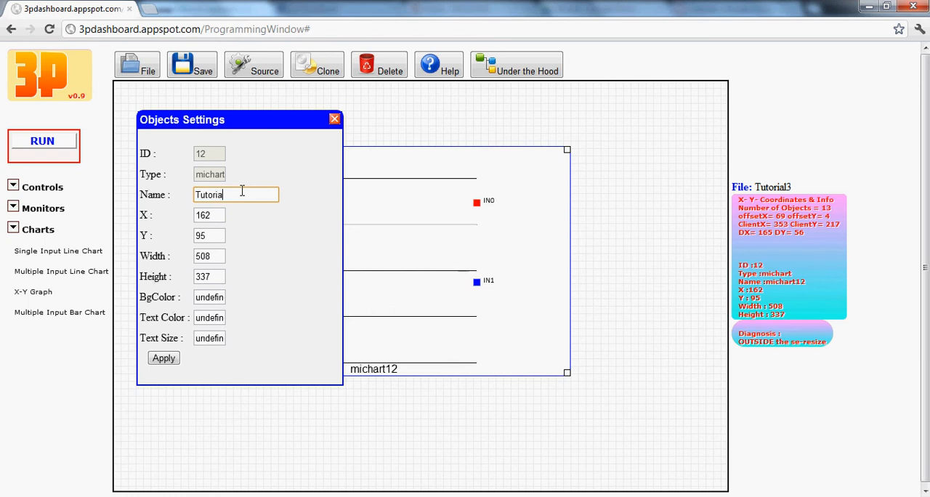
pyautogui.write('3')
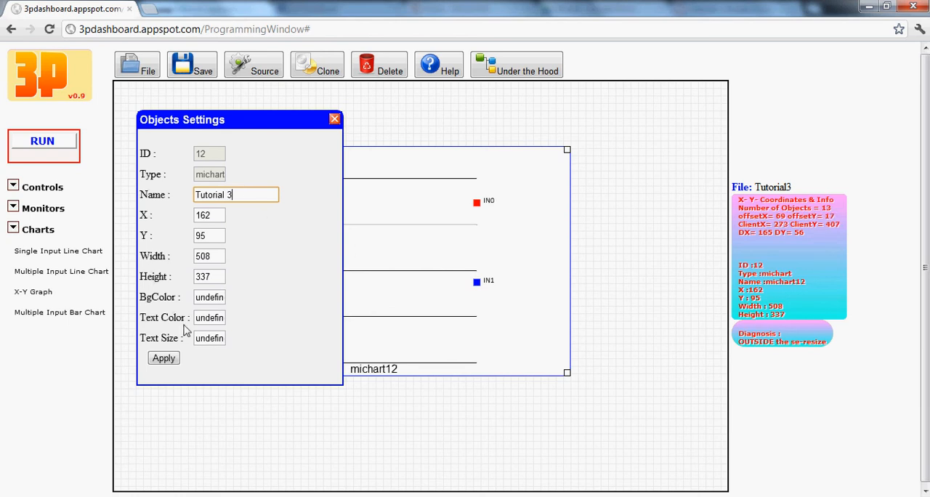
pyautogui.click(334, 118)
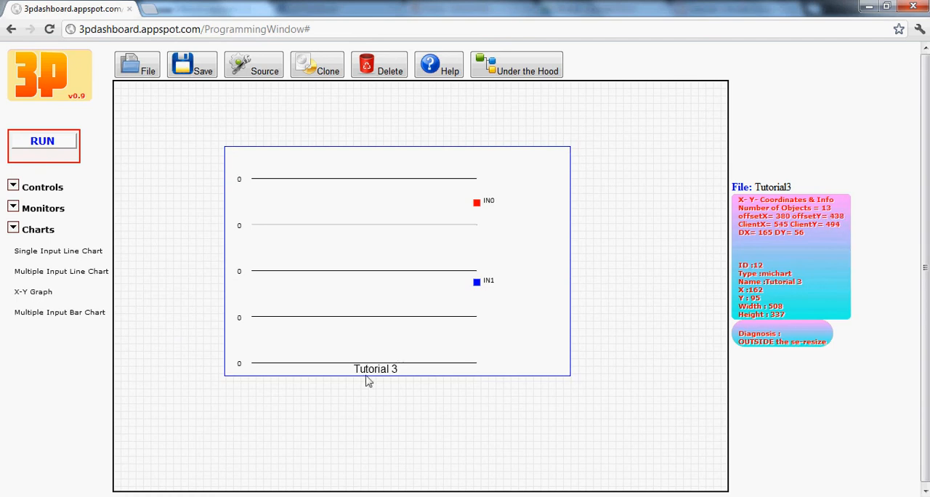
# Enlarge the michart12 block in the wiring view and set it to 6 inputs, IN0–IN5
pyautogui.click(517, 64)
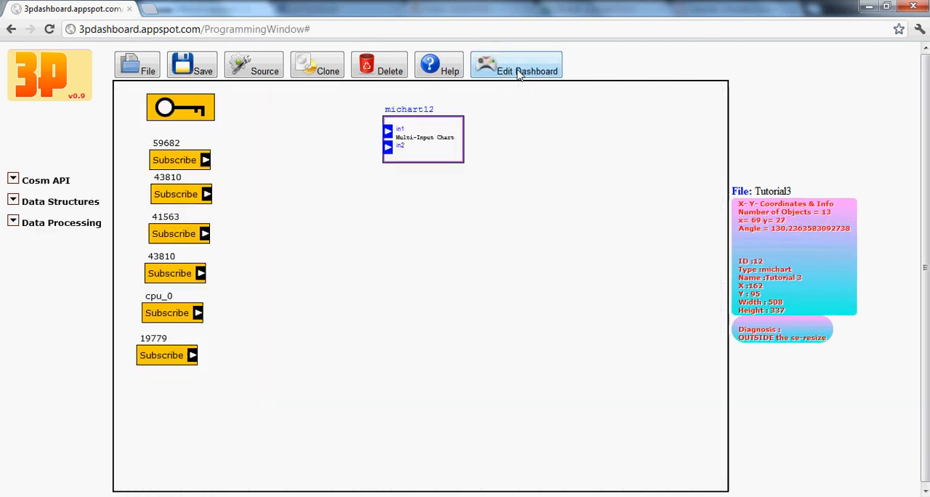
pyautogui.click(423, 138)
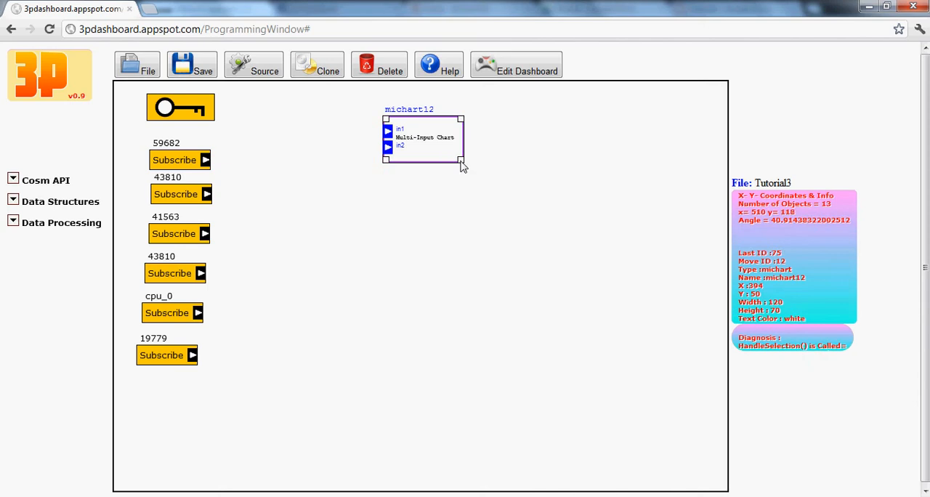
pyautogui.moveTo(463, 165); pyautogui.dragTo(508, 265)
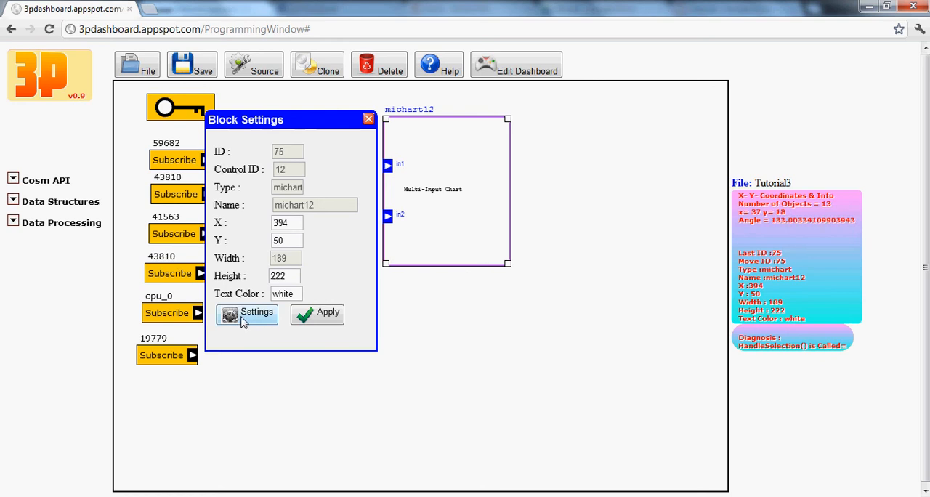
pyautogui.click(247, 314)
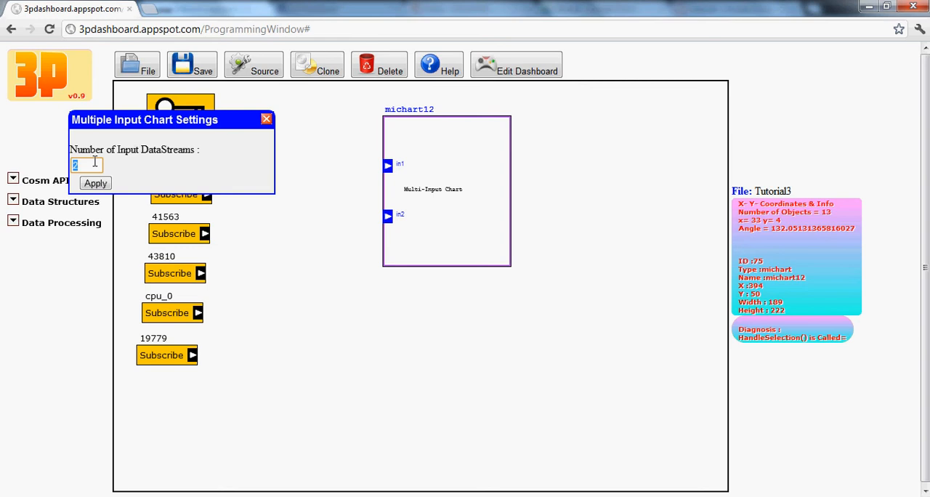
pyautogui.write('6')
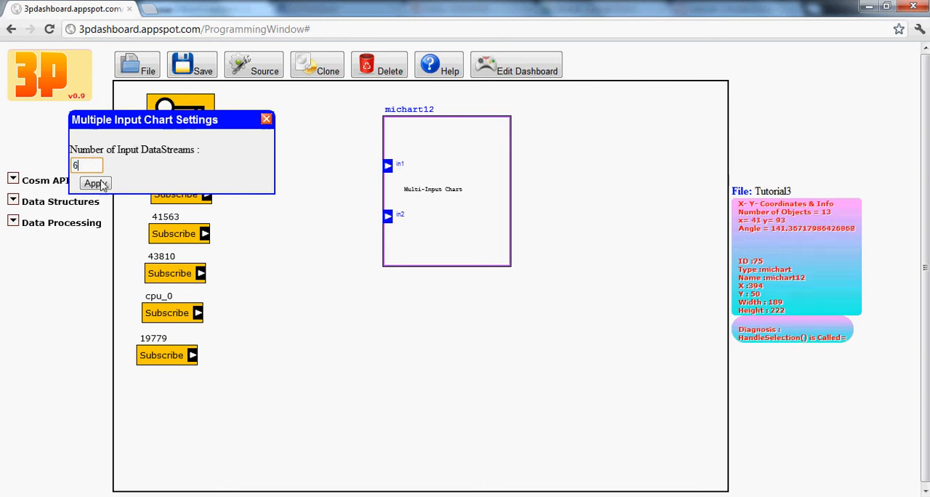
pyautogui.click(95, 183)
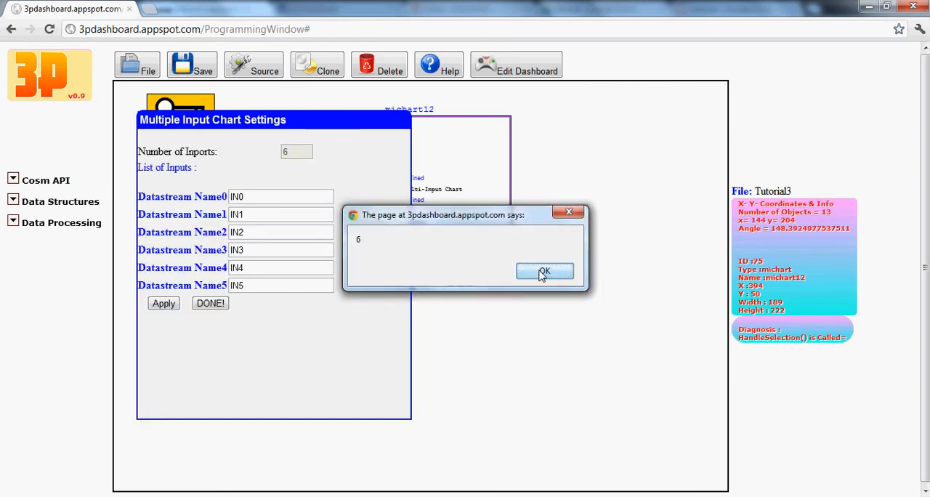
pyautogui.click(544, 271)
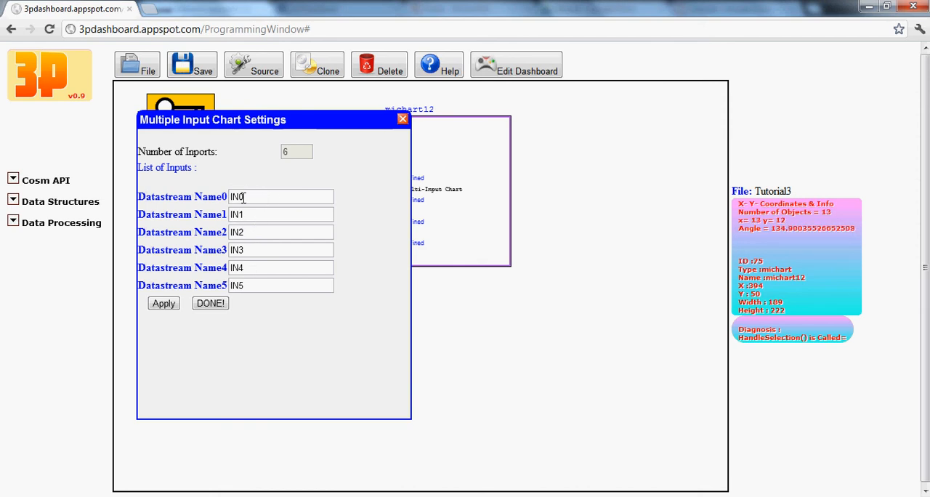
pyautogui.click(210, 303)
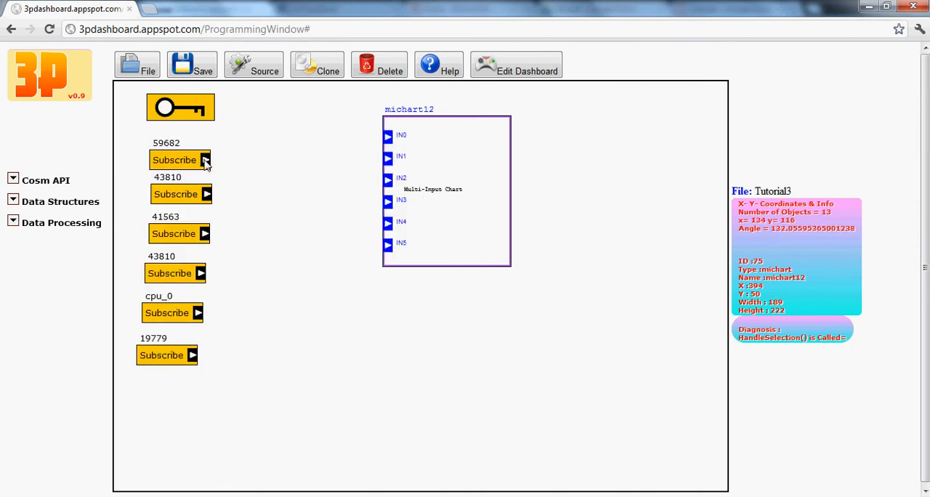
# Wire the 59682, 41563 and 19779 feed subscriptions to chart inputs
pyautogui.moveTo(202, 159); pyautogui.dragTo(388, 137)
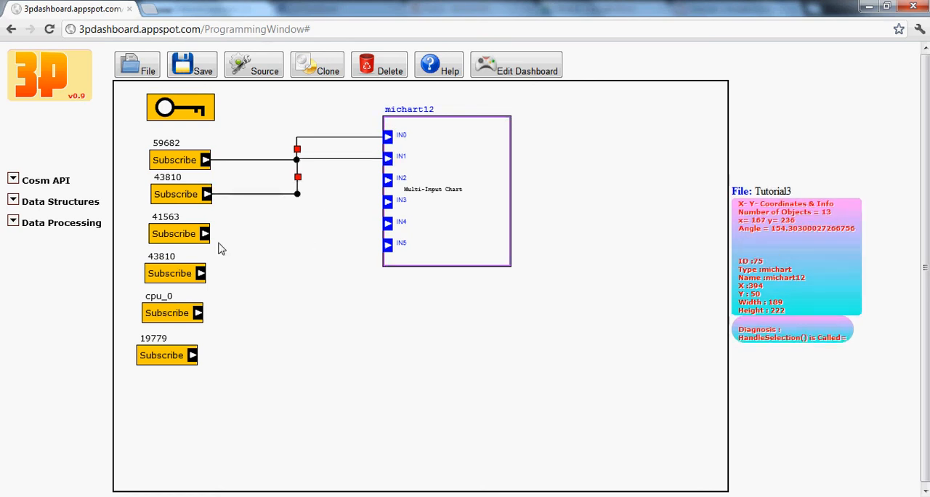
pyautogui.click(387, 180)
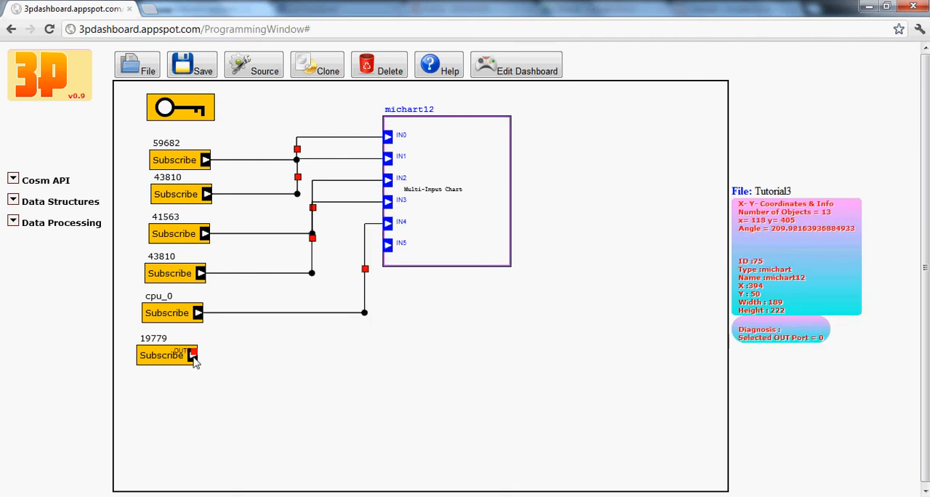
pyautogui.click(192, 355)
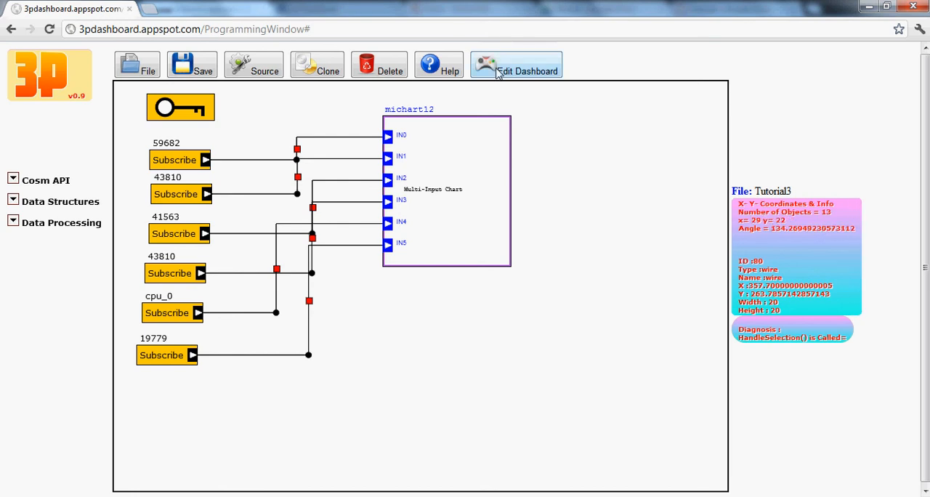
# Save Tutorial3, run it, and connect to Cosm, dismissing the address alert
pyautogui.click(516, 63)
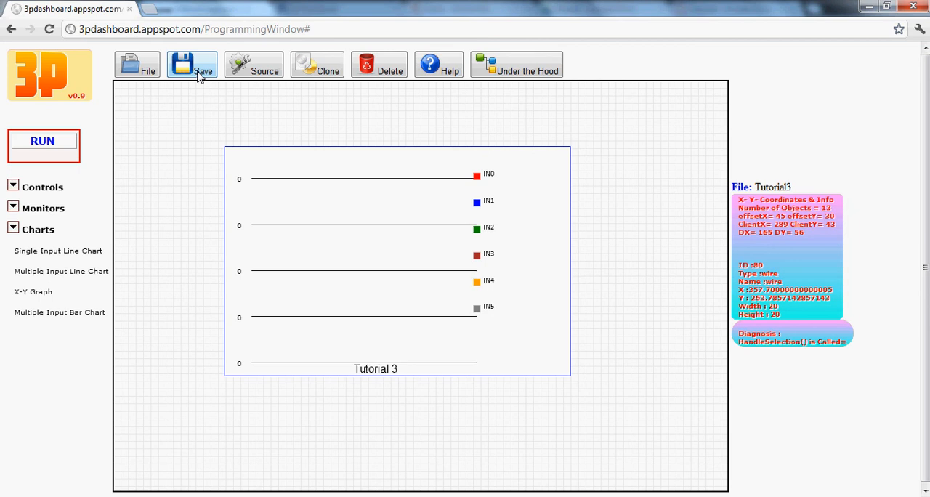
pyautogui.click(42, 141)
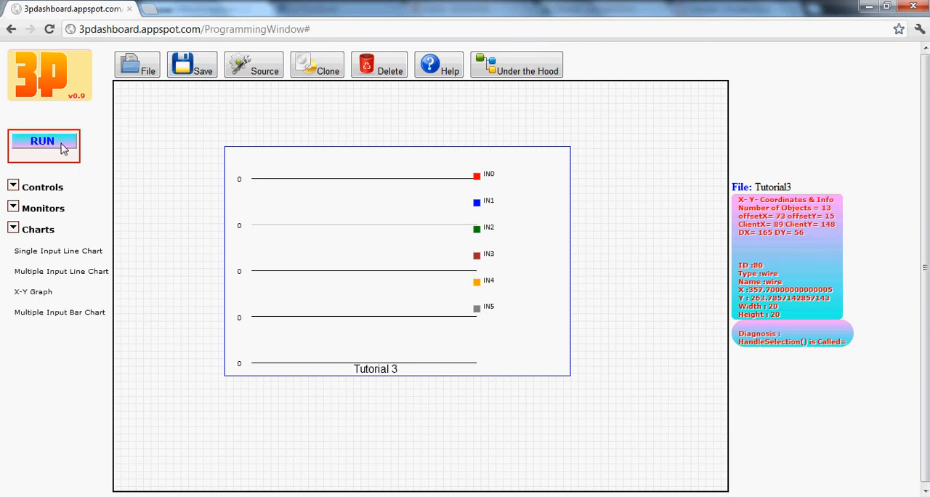
pyautogui.click(42, 141)
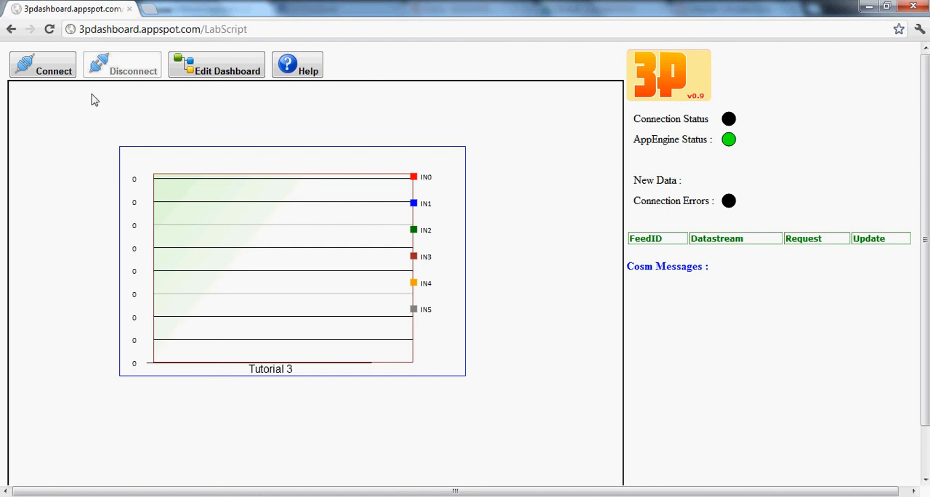
pyautogui.click(42, 64)
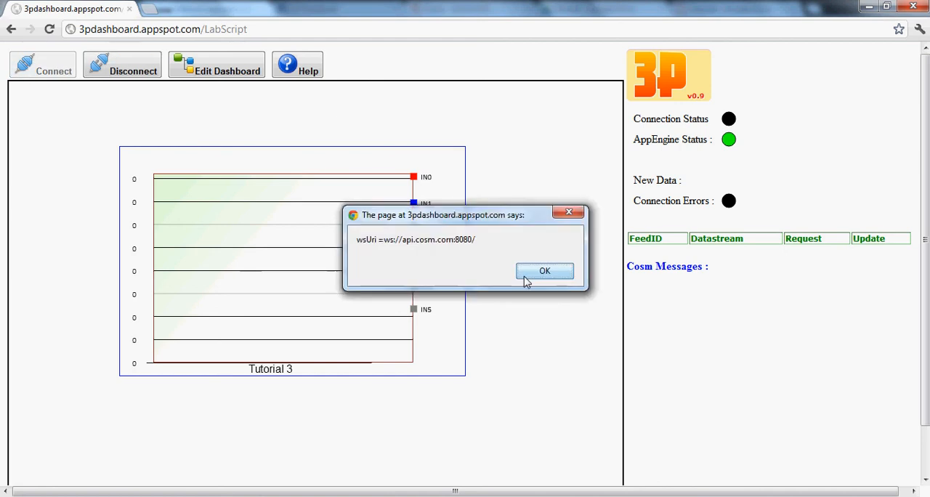
pyautogui.click(544, 270)
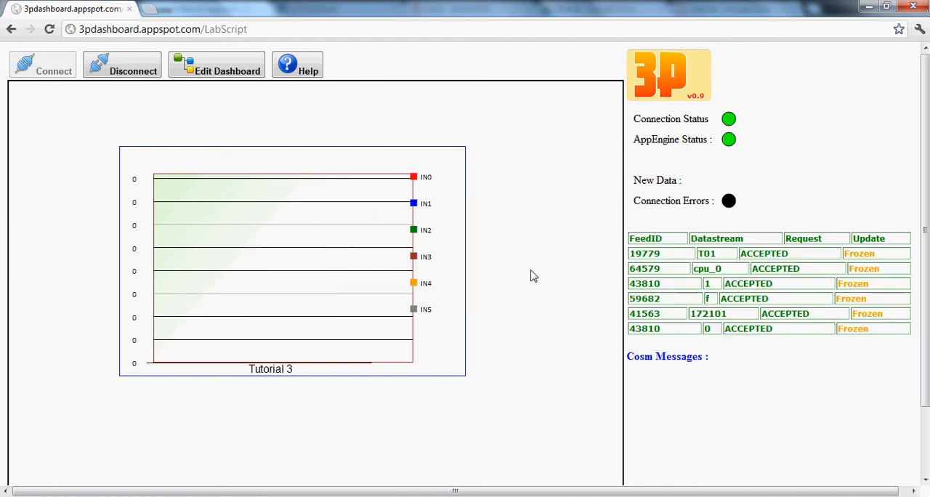